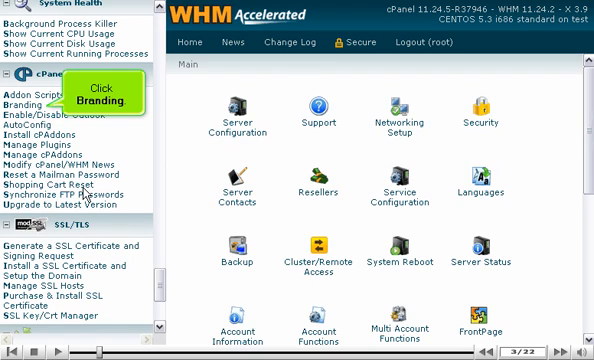
Step: Open the cPanel Branding page from the WHM sidebar and view its theme branding instructions
click(24, 104)
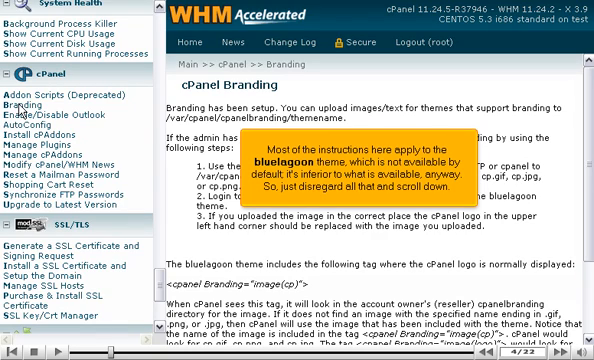
scroll(down, 3)
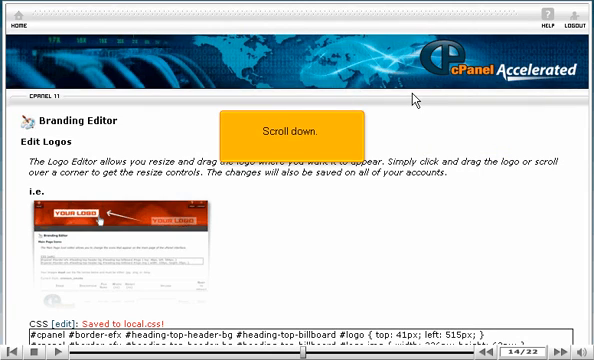
Step: Scroll down the Edit Logos page toward the link back to Edit Branding Style
scroll(down, 3)
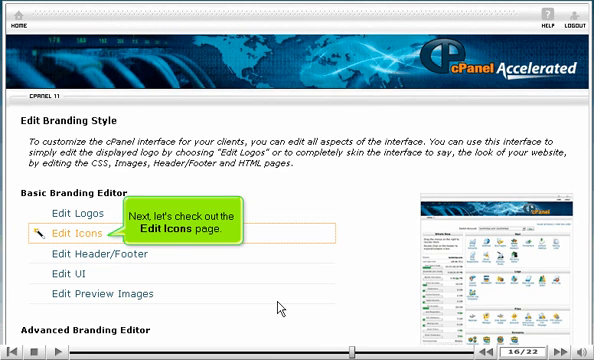
Step: Open Edit Icons under Basic Branding Editor to reach the Main Page Icons editor
click(74, 236)
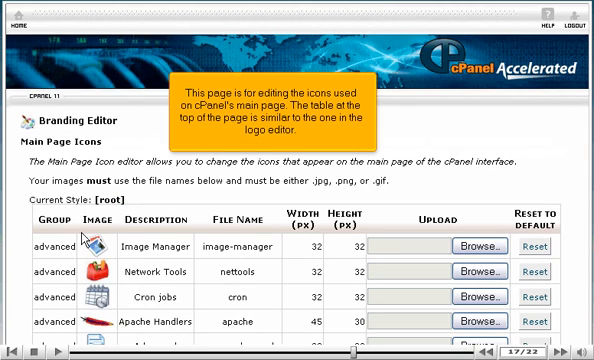